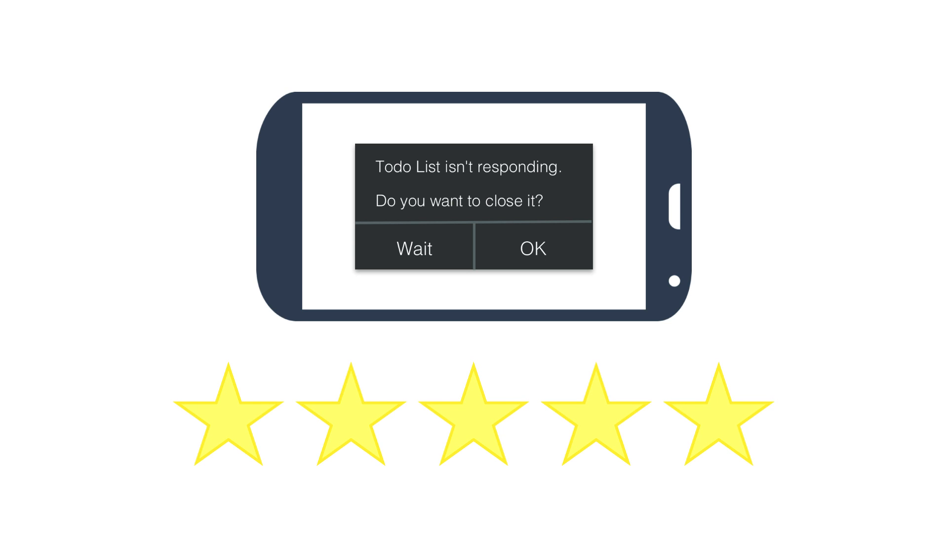
- Advance the animations twice, unfilling stars from five to three, then to one
left_click(473, 415)
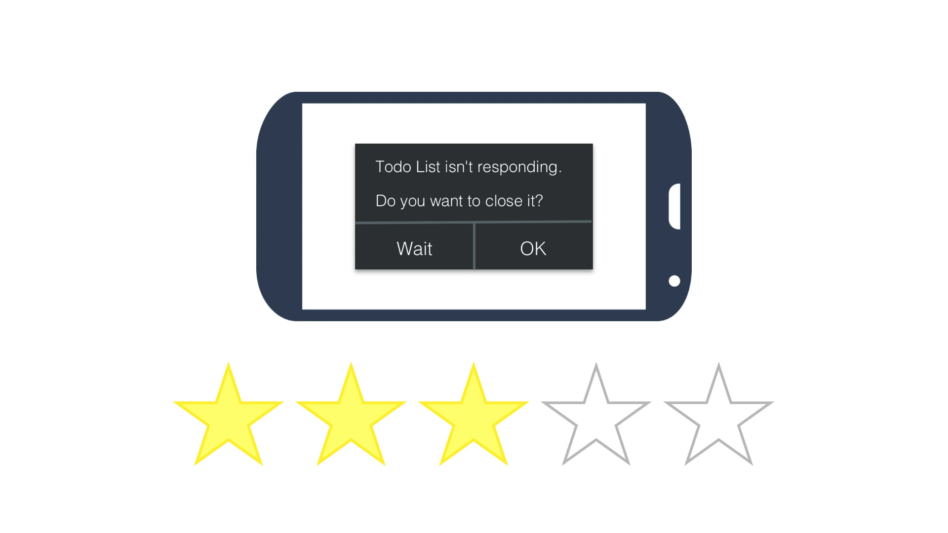
left_click(228, 414)
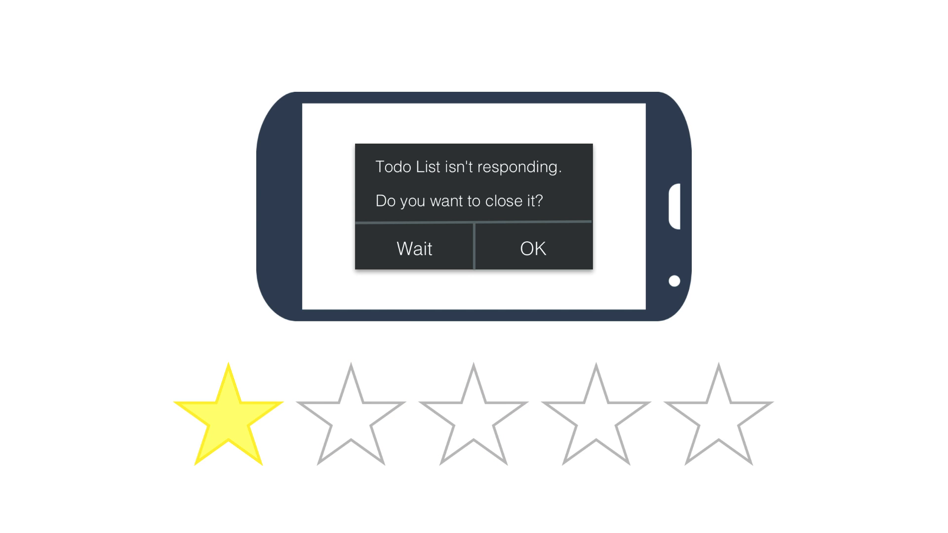